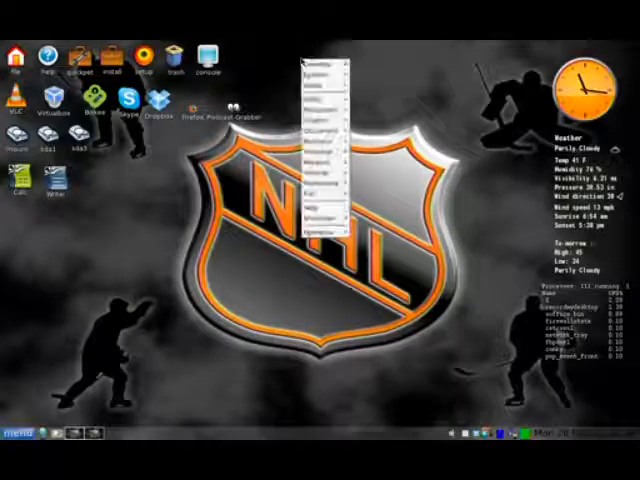
pyautogui.moveTo(325, 128)
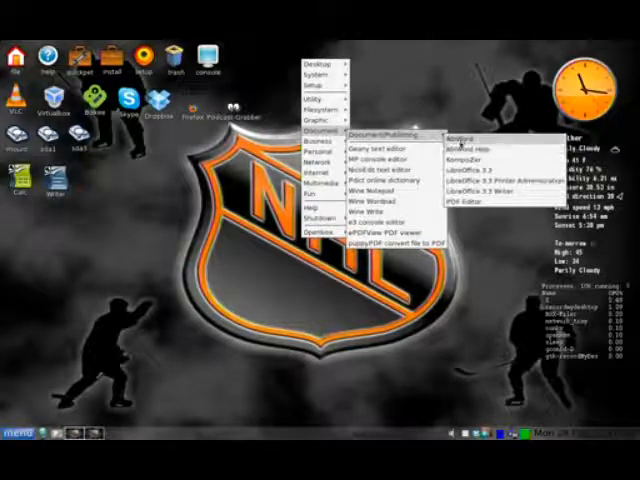
# - Launch AbiWord from the Document/Publishing submenu of the Puppy Linux Menu
pyautogui.click(492, 178)
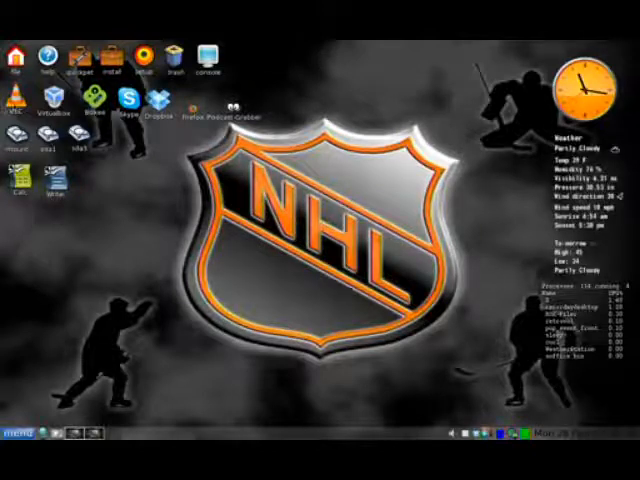
pyautogui.doubleClick(16, 94)
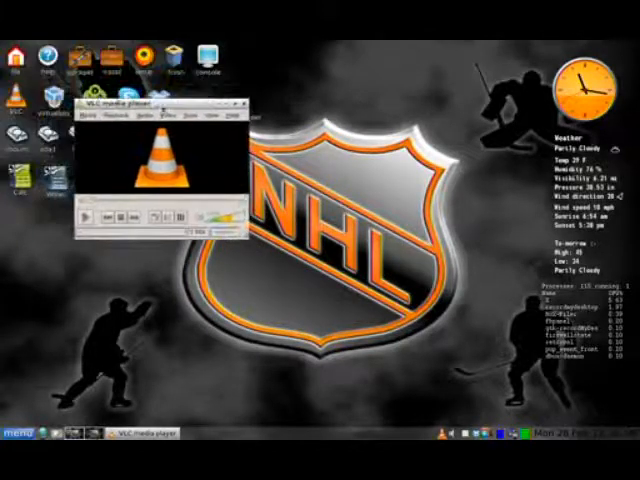
pyautogui.click(236, 110)
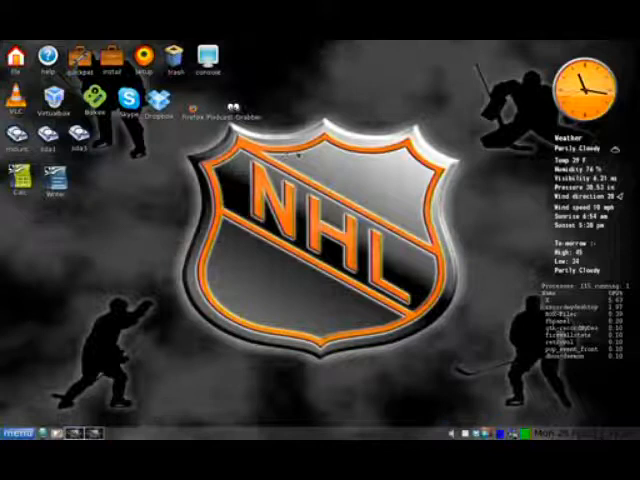